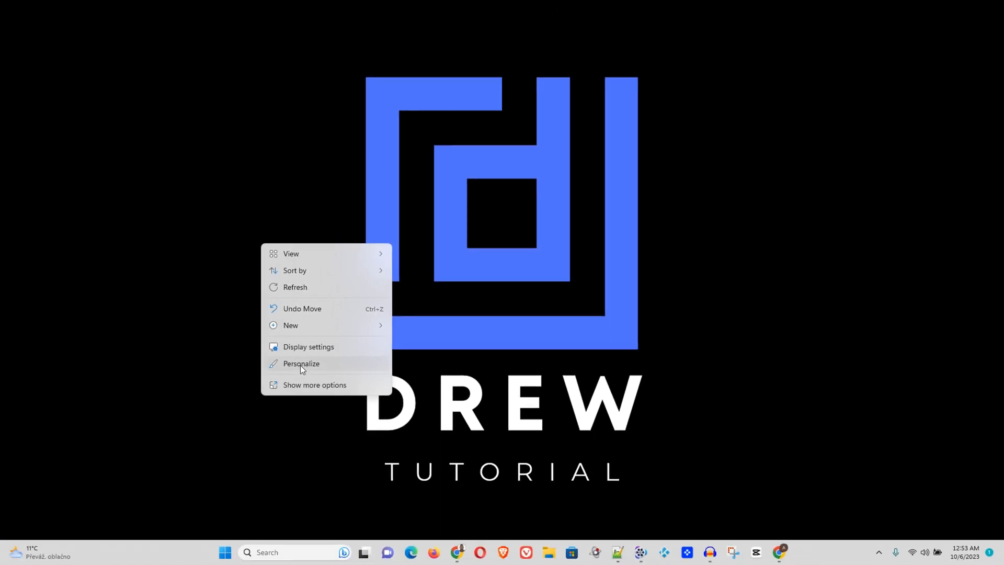
Step: Choose Personalize from the desktop context menu to reach the Colors settings
click(300, 364)
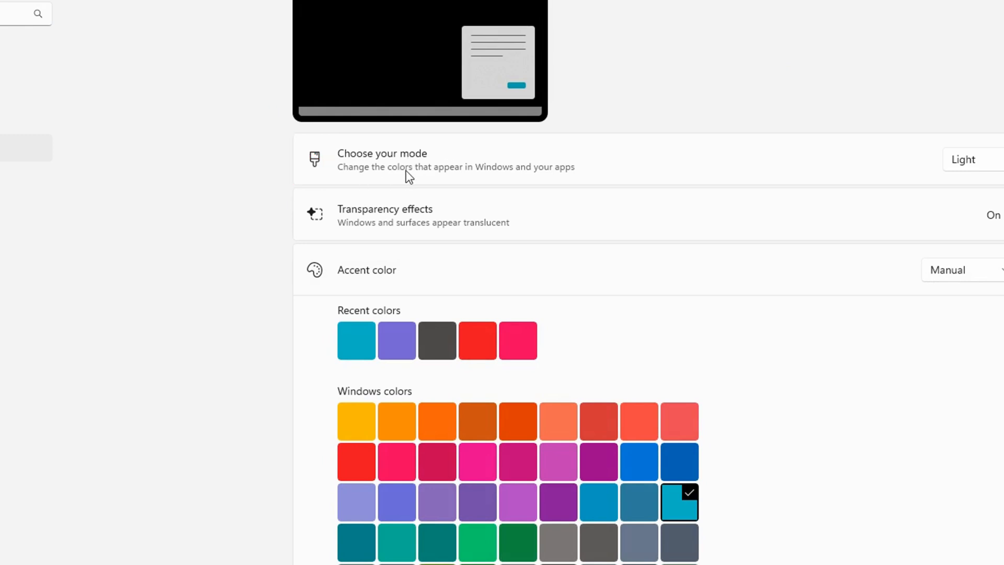
mouse_move(418, 177)
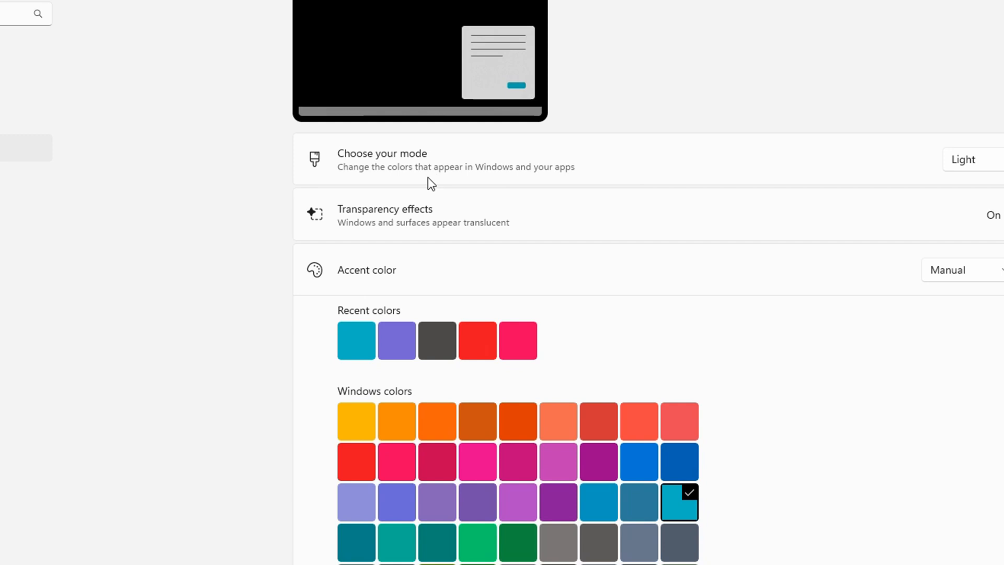
mouse_move(464, 177)
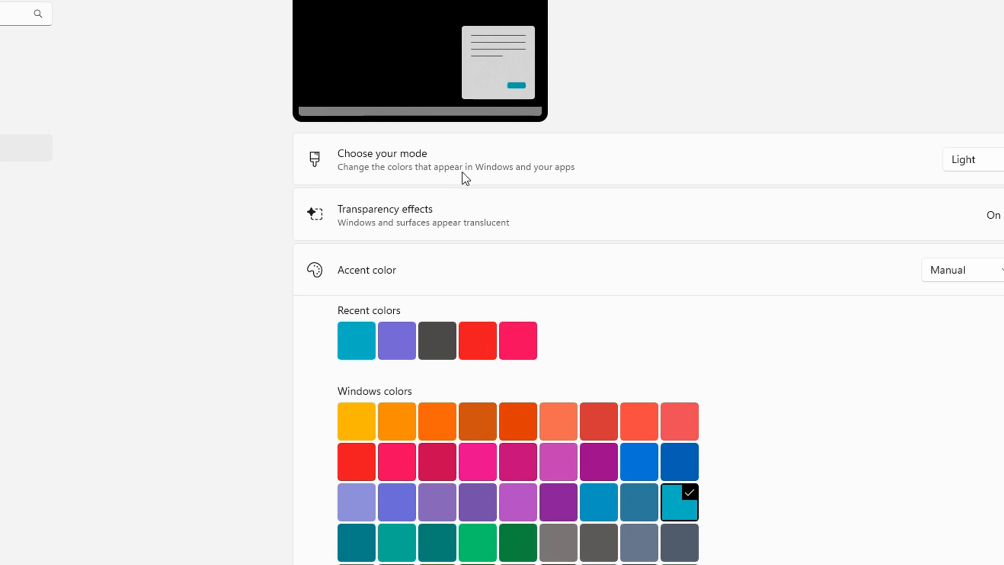
mouse_move(548, 182)
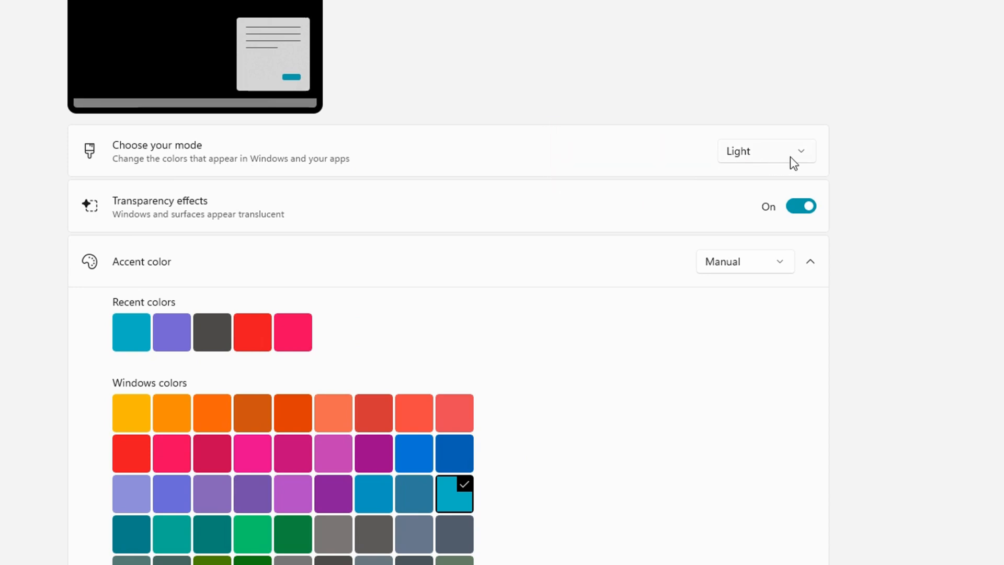
mouse_move(746, 156)
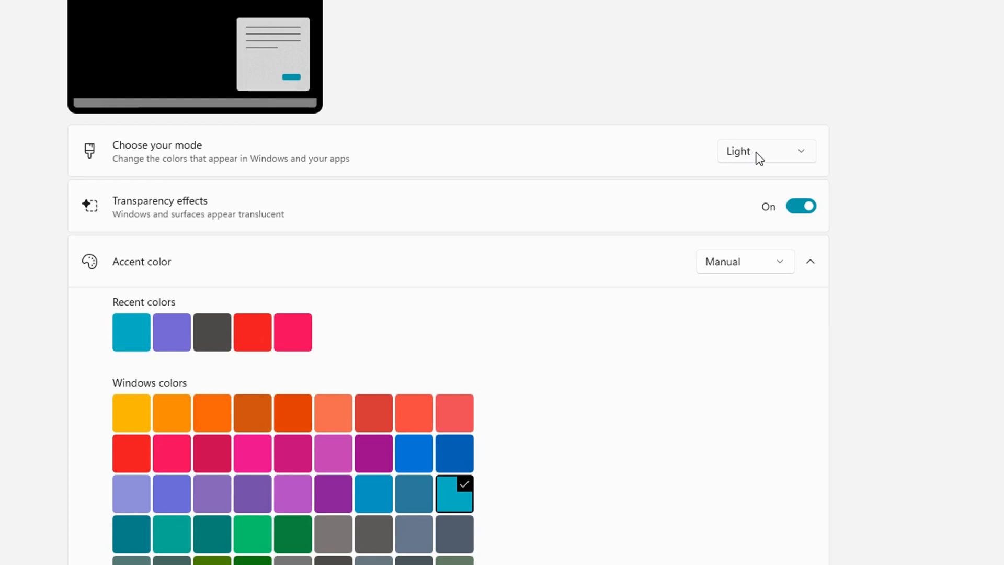
mouse_move(807, 157)
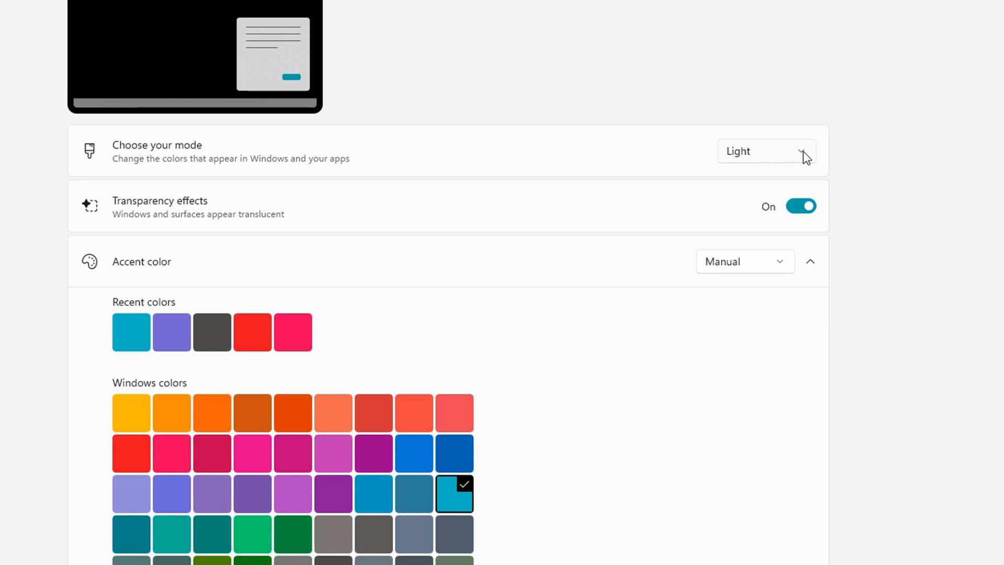
Step: Pick Custom in Choose your mode, revealing separate Windows and app modes, both Light
click(767, 151)
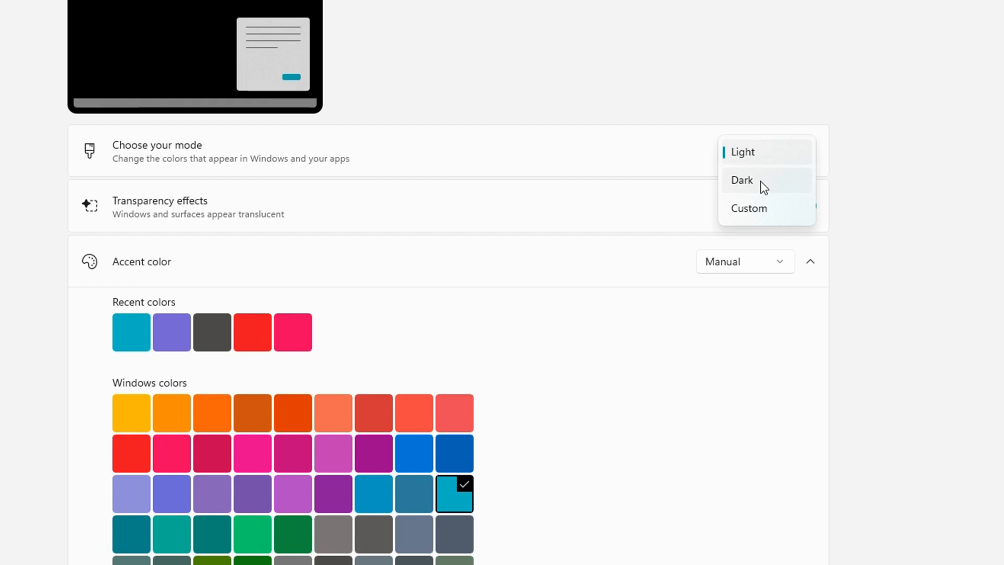
mouse_move(761, 215)
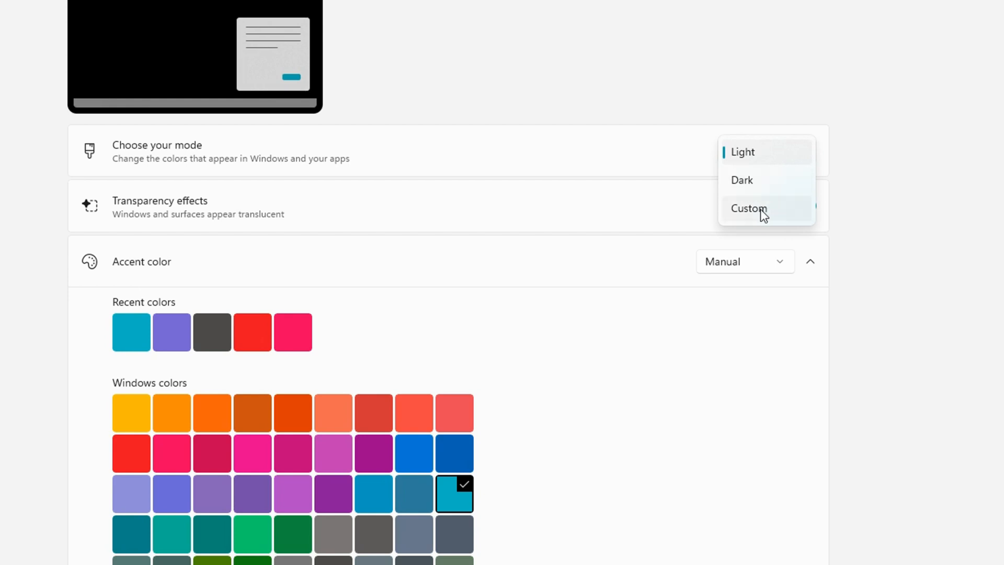
mouse_move(751, 217)
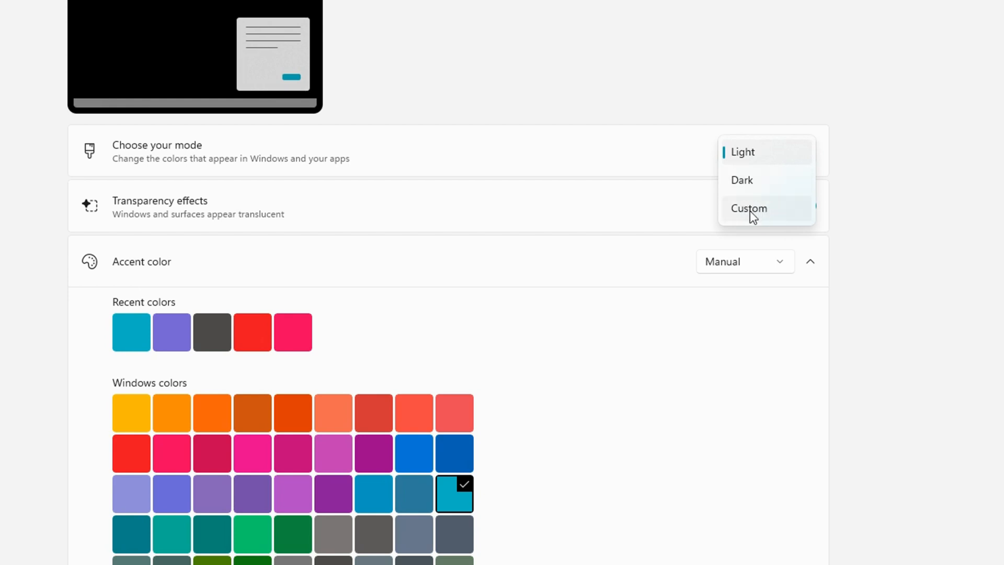
click(749, 208)
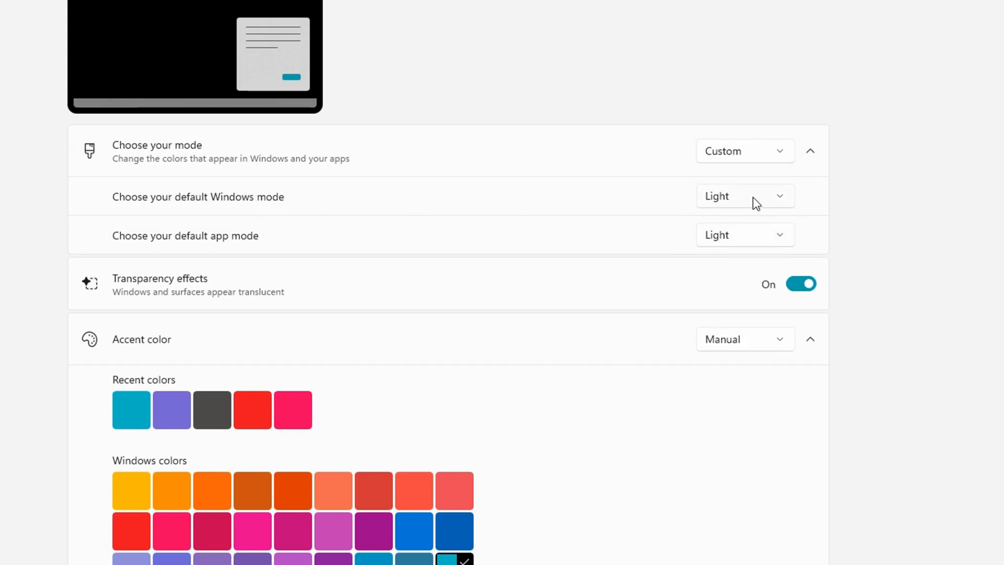
mouse_move(696, 230)
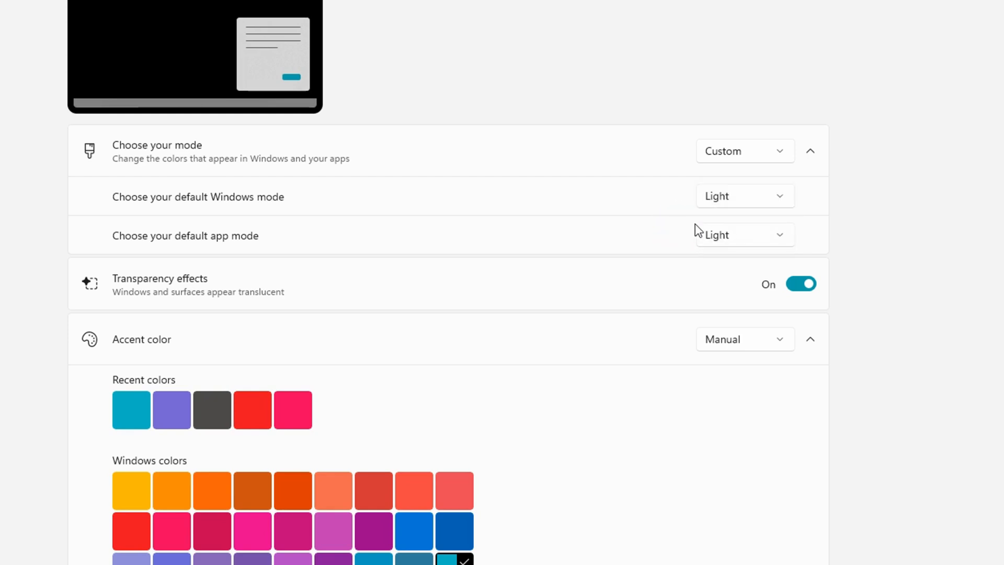
mouse_move(803, 162)
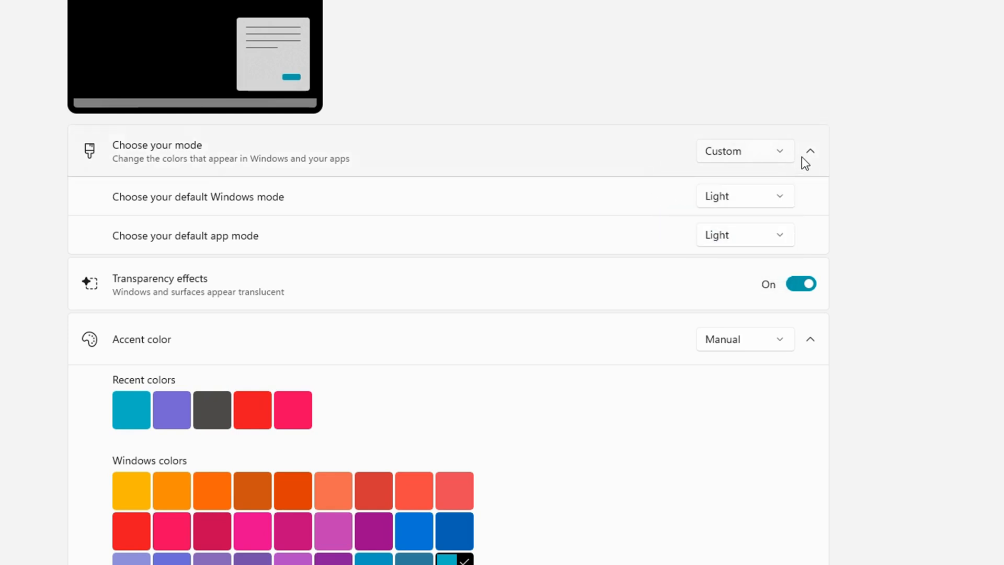
click(744, 151)
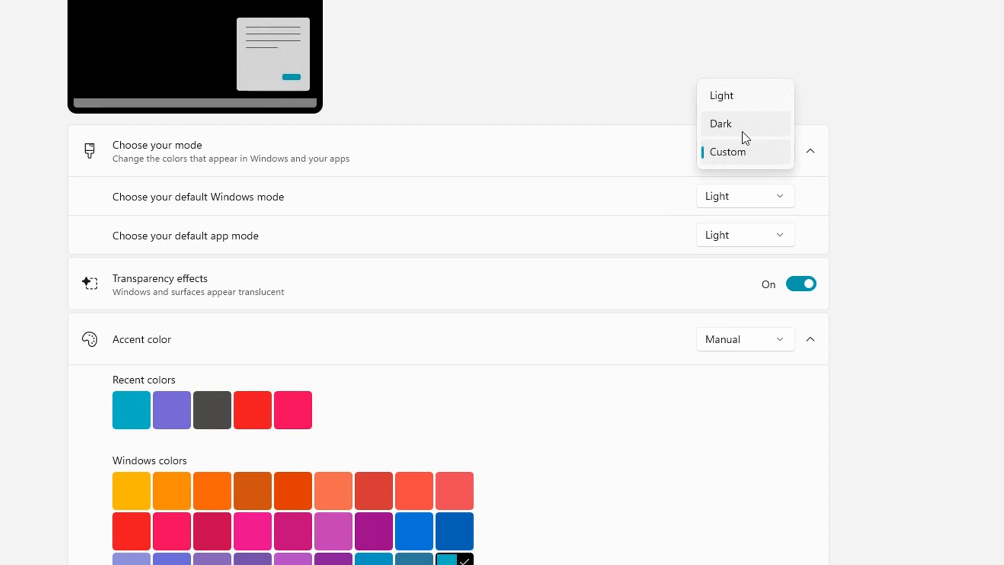
mouse_move(730, 133)
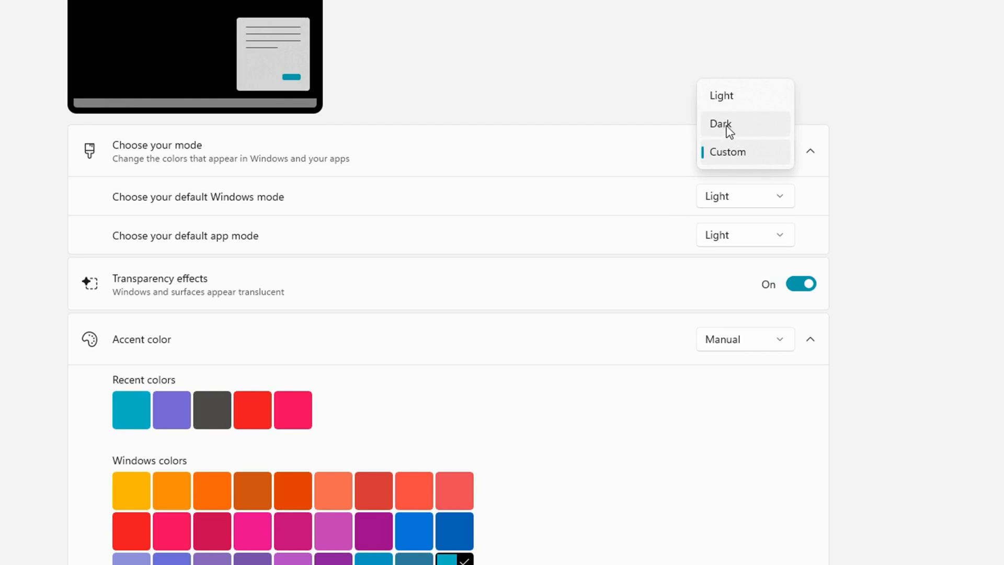
Step: Select Dark mode, then bring up Chrome's taskbar jump list to check an app
click(720, 123)
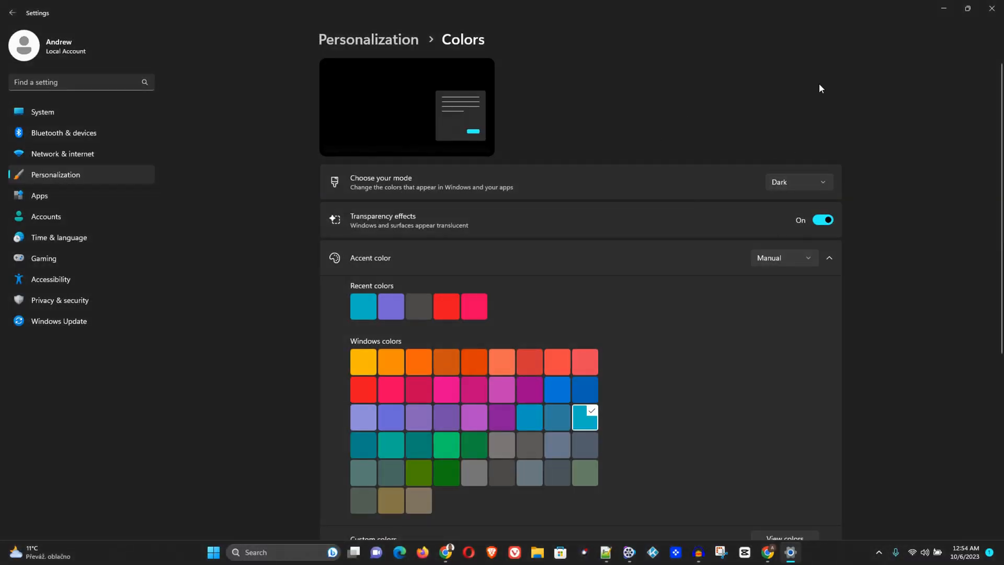
mouse_move(980, 21)
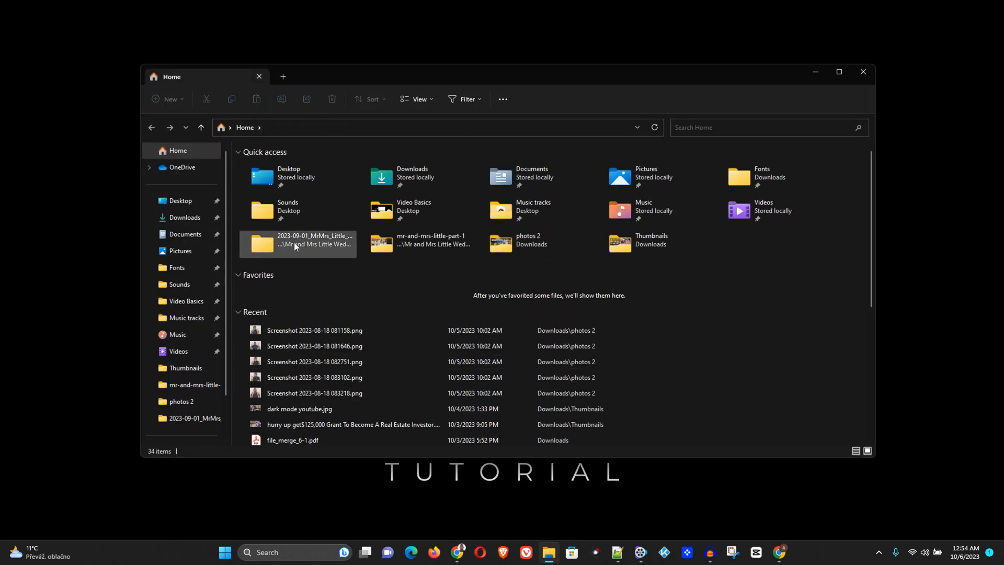
right_click(456, 552)
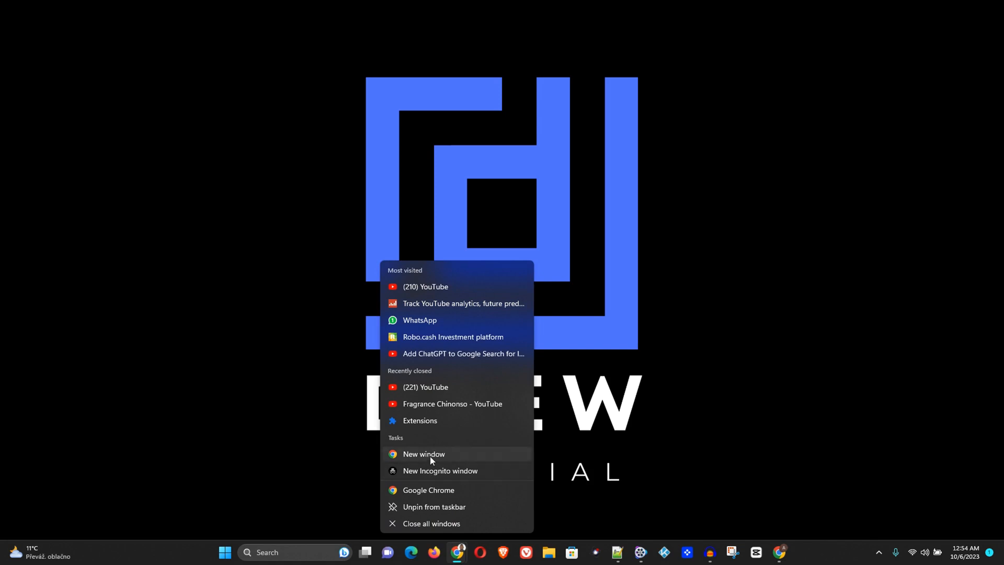
Step: Launch a new Chrome window, search 'fsdfsd', and load YouTube in a second tab, all dark
click(423, 453)
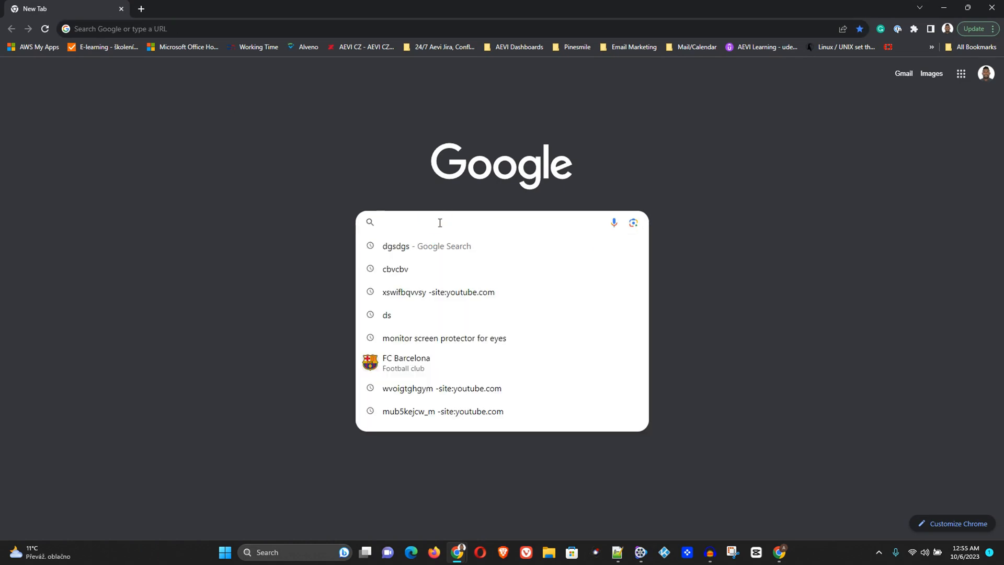
text(fsdfsd)
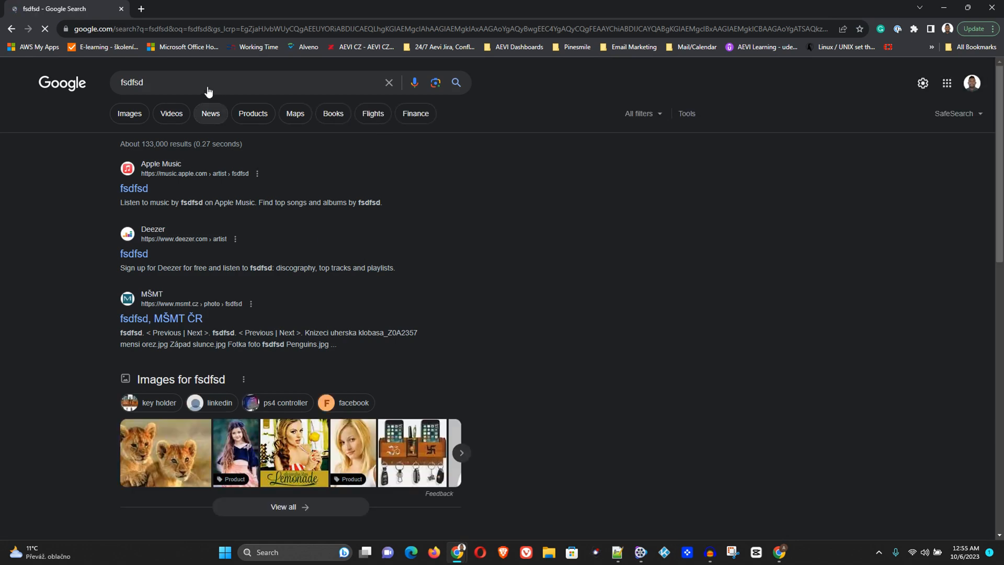
click(142, 9)
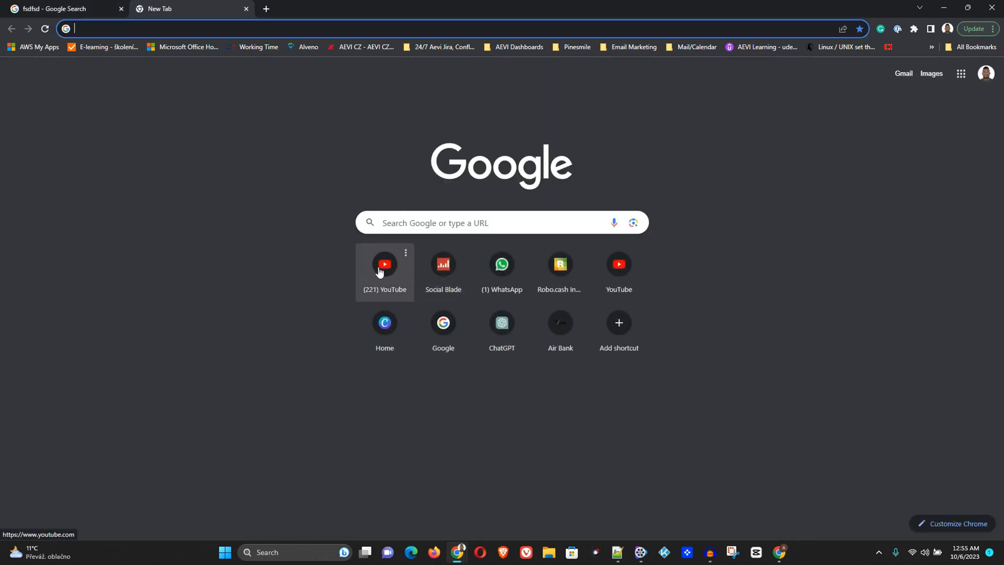
click(385, 263)
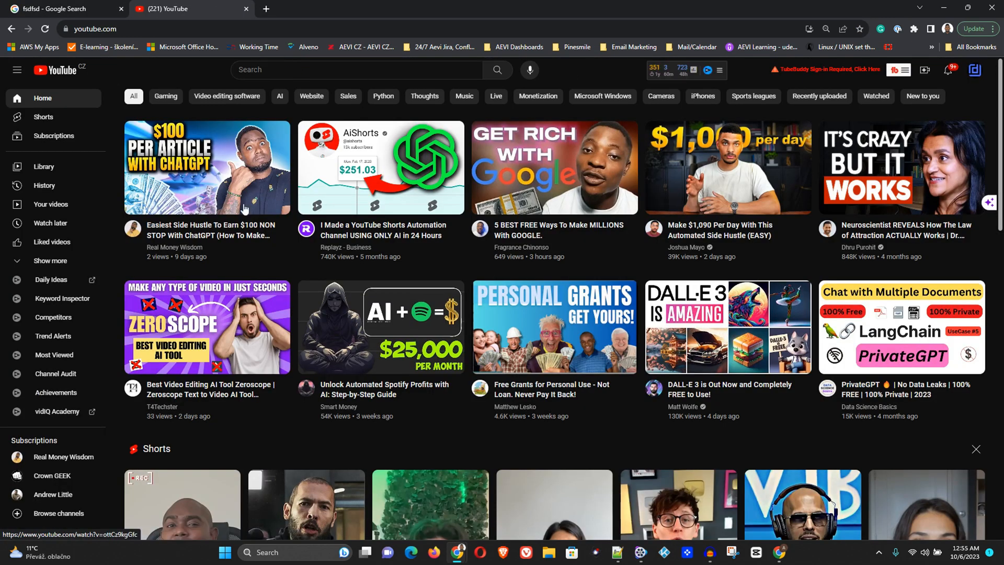